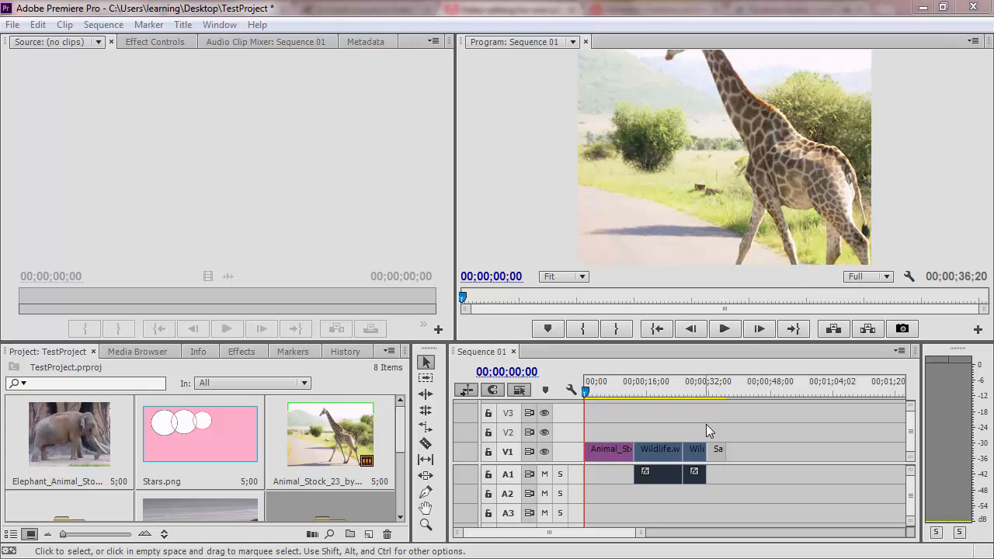
pyautogui.moveTo(817, 520)
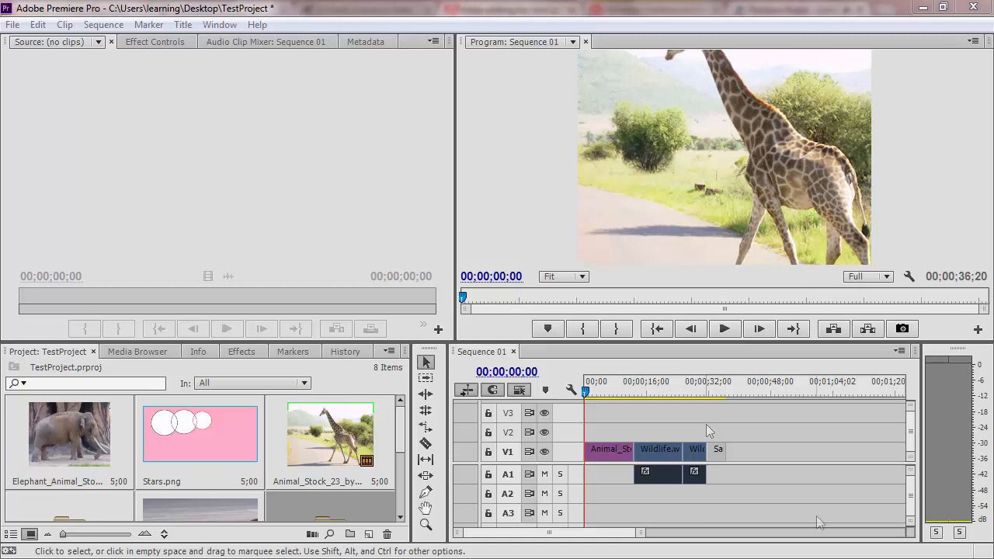
pyautogui.moveTo(819, 524)
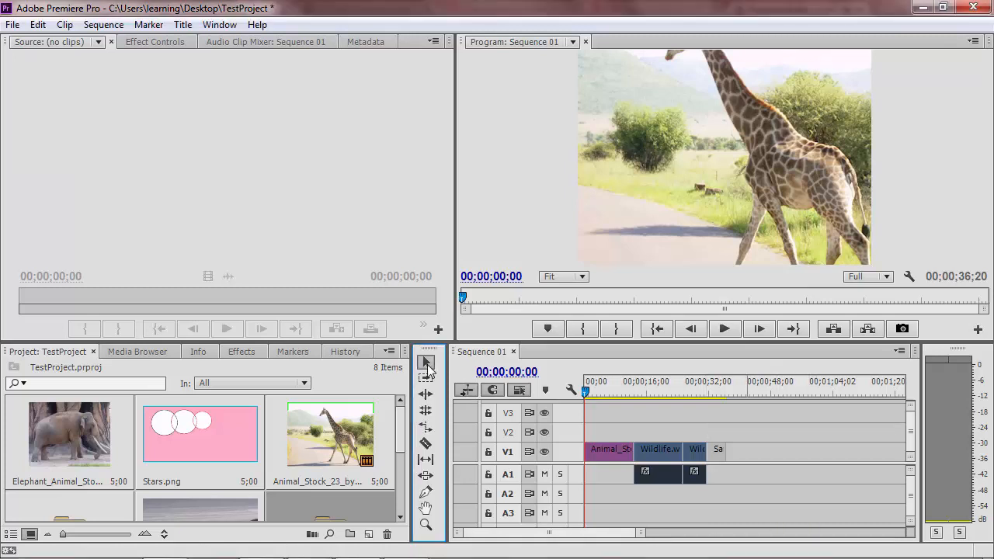
pyautogui.moveTo(425, 363)
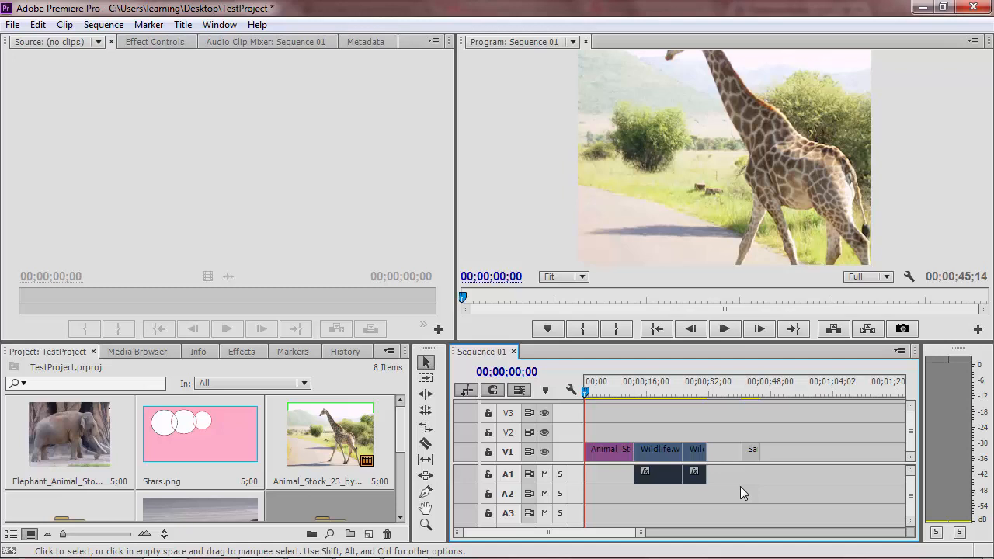
# Step: Drag the Sample clip on V1 over the start of Sequence 01, overwriting the clips there
pyautogui.moveTo(722, 449); pyautogui.dragTo(733, 449)
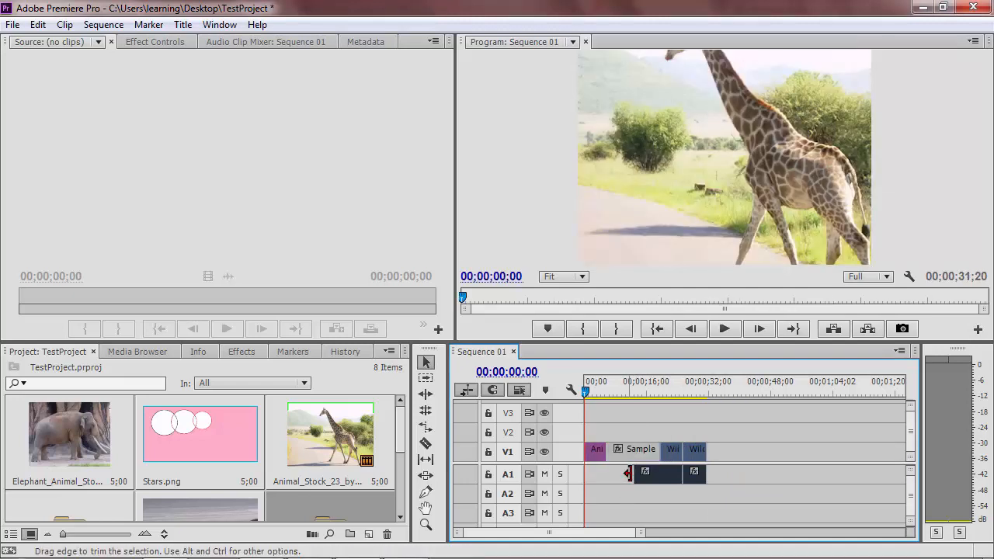
# Step: Move Sample after the Wildlife clips and drag the giraffe clip's edge to lengthen it
pyautogui.moveTo(695, 449); pyautogui.dragTo(742, 454)
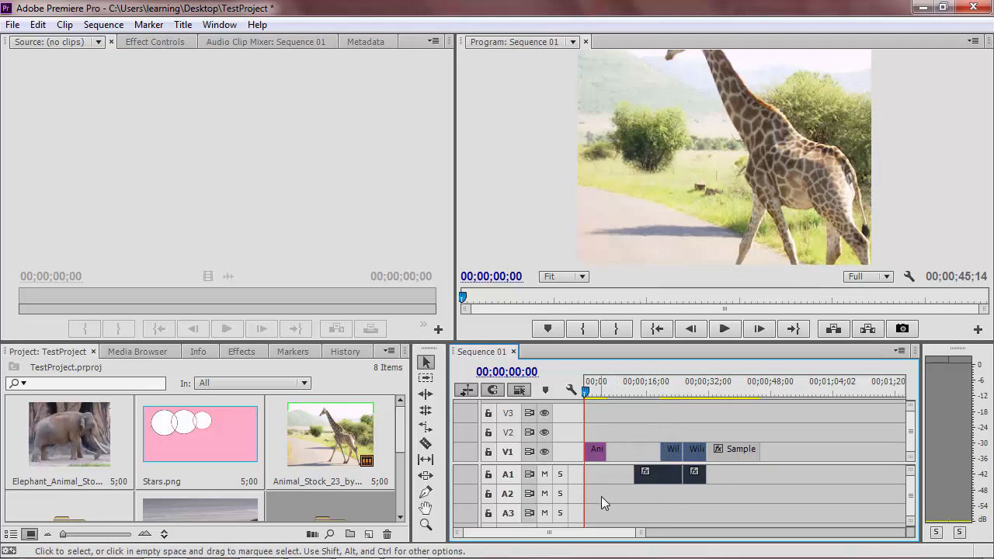
pyautogui.moveTo(621, 449); pyautogui.dragTo(609, 449)
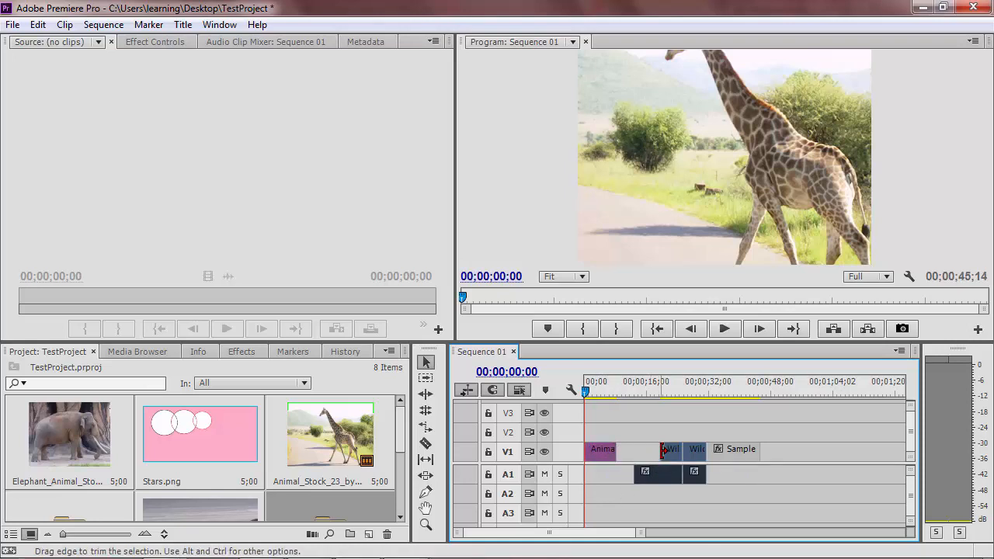
pyautogui.moveTo(663, 449); pyautogui.dragTo(628, 448)
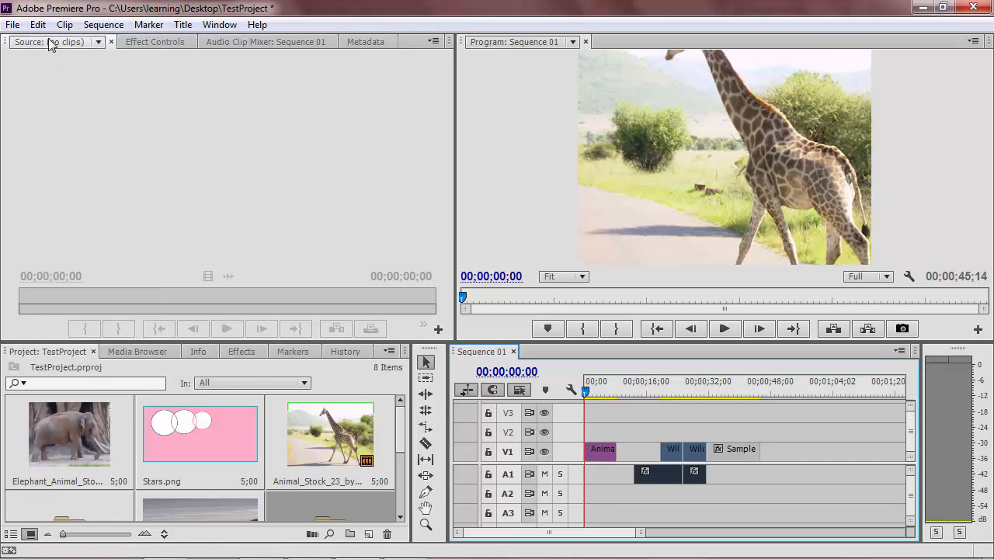
# Step: Undo the Sample overlay and trim edits via the Edit menu
pyautogui.click(37, 29)
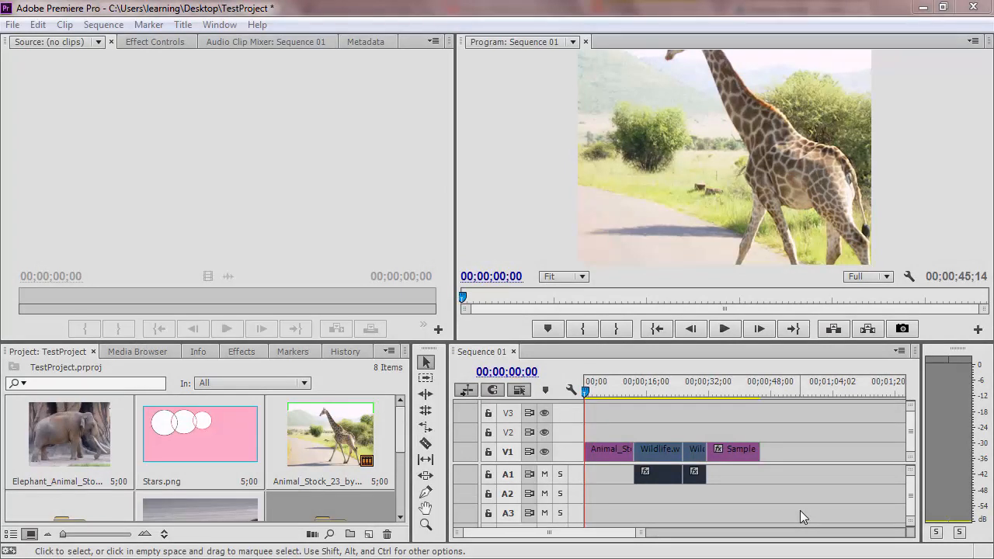
pyautogui.moveTo(794, 464)
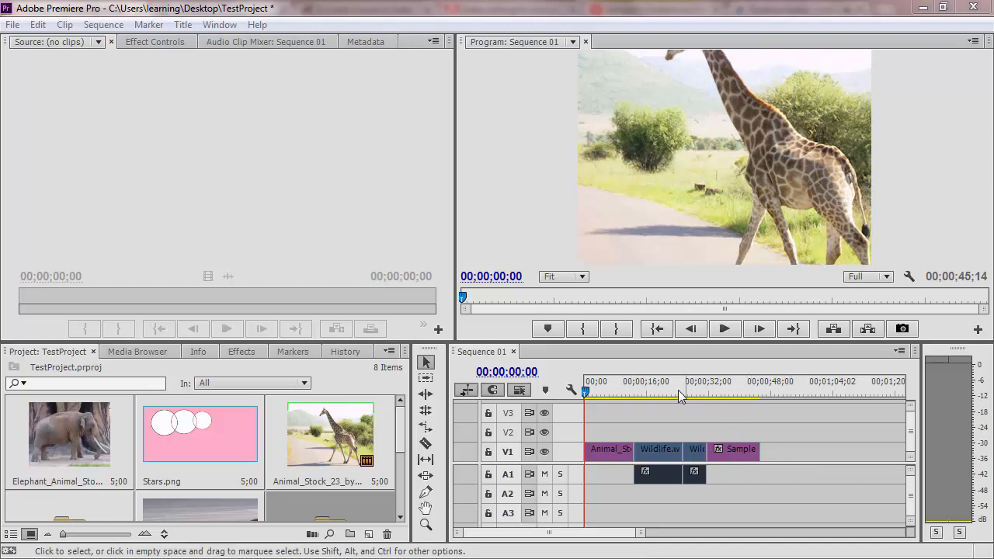
# Step: Place the playhead inside the first Wildlife clip and switch to the Zoom tool
pyautogui.click(609, 392)
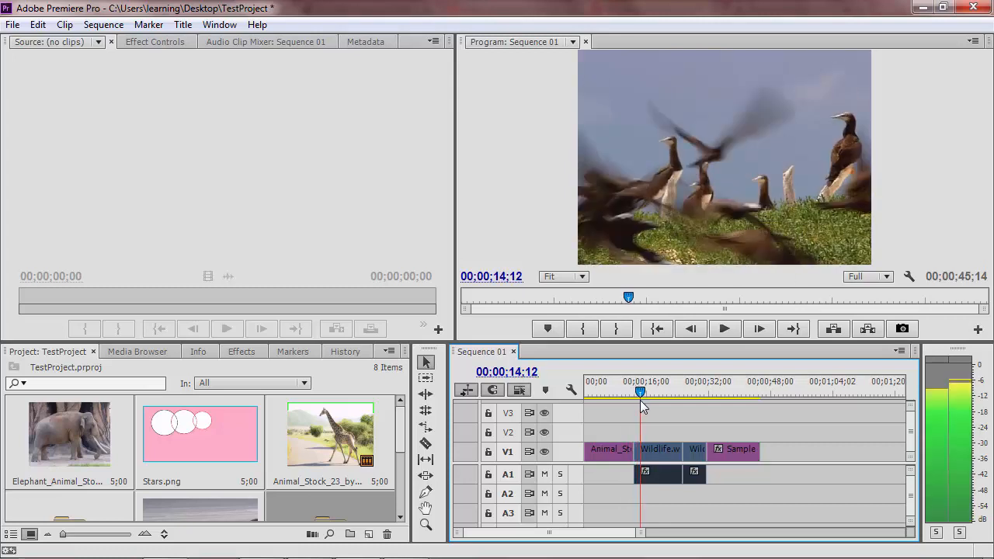
pyautogui.click(651, 389)
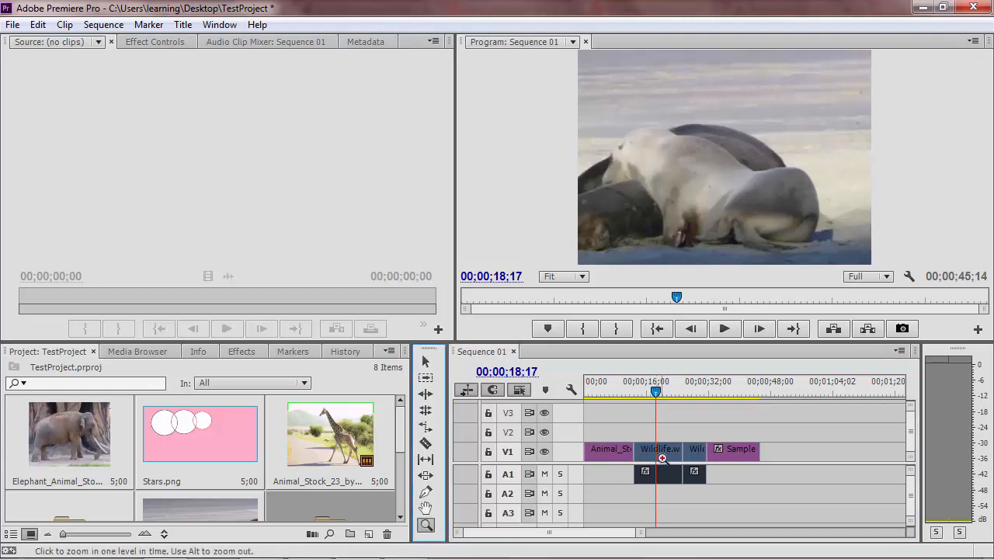
# Step: Zoom in on the first Wildlife clip and set the playhead to 00;00;19;16
pyautogui.click(645, 462)
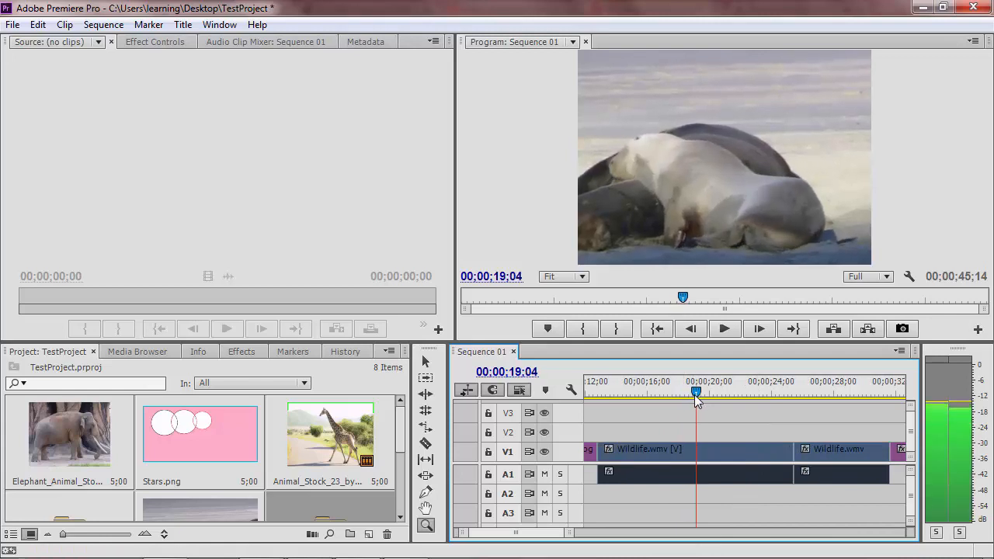
pyautogui.moveTo(696, 392); pyautogui.dragTo(702, 391)
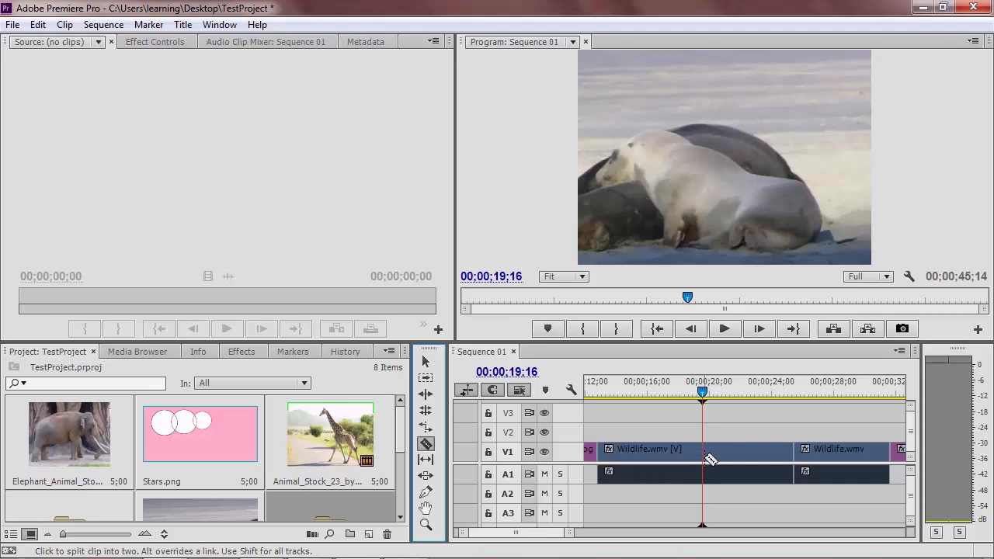
# Step: Cut the first Wildlife clip with the Razor tool at 00;00;19;16
pyautogui.click(702, 448)
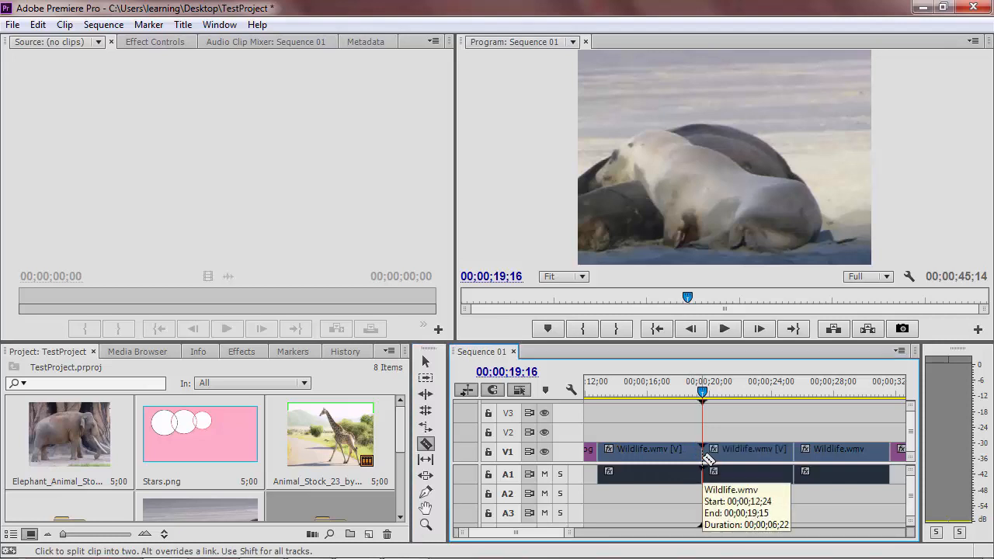